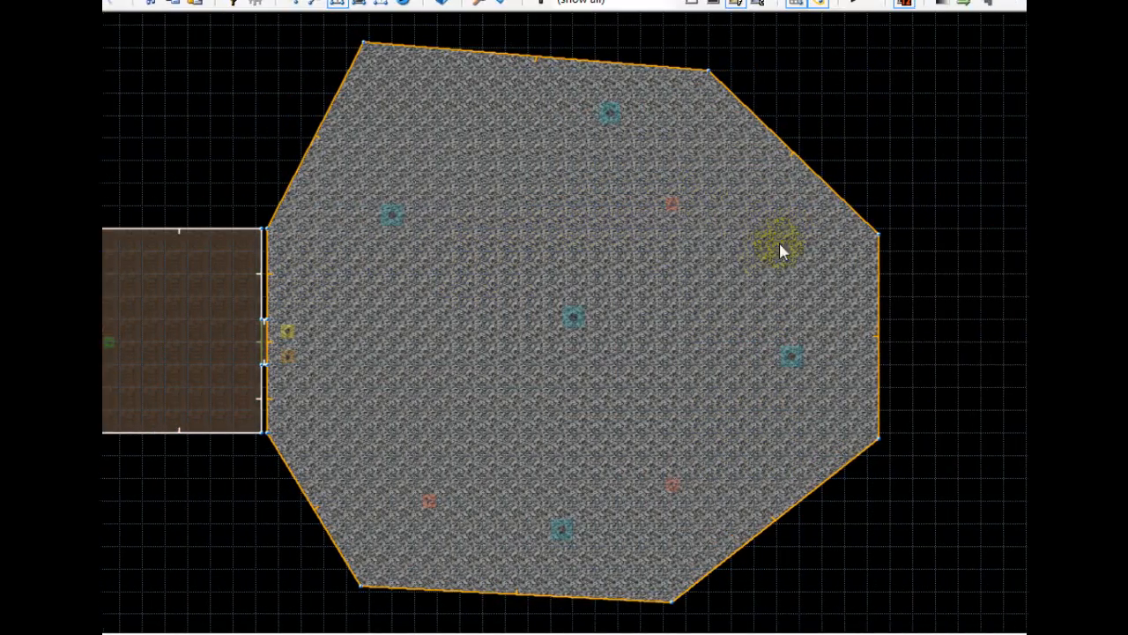
- Check the outdoor sector's properties to confirm its tag, then dismiss them
left_click_drag(782, 250, 380, 344)
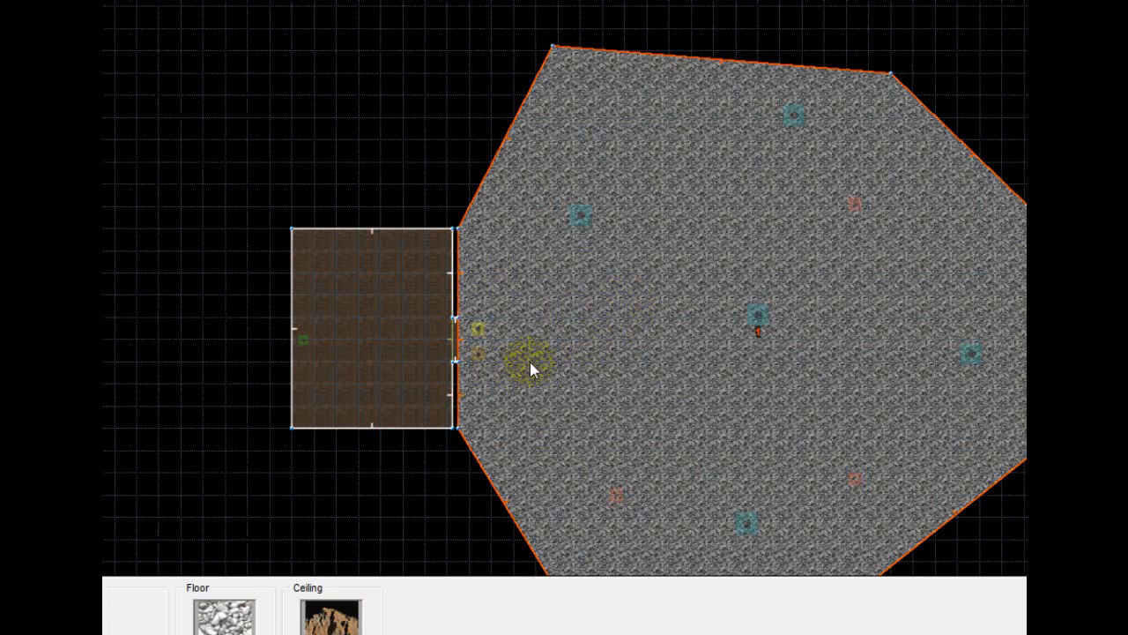
double_click(529, 368)
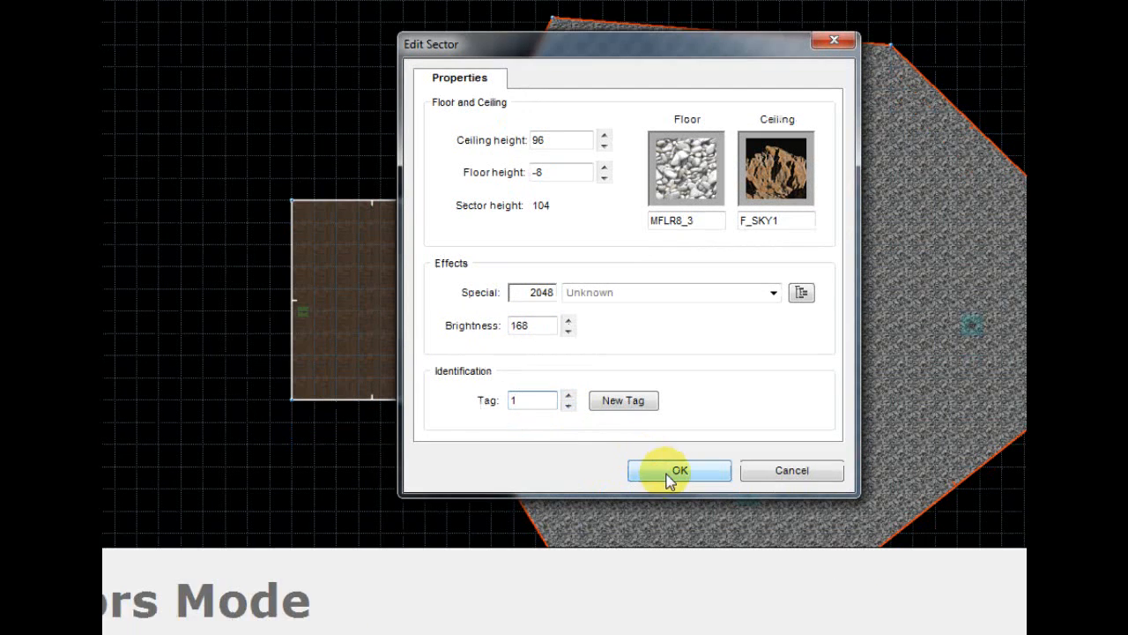
left_click(679, 470)
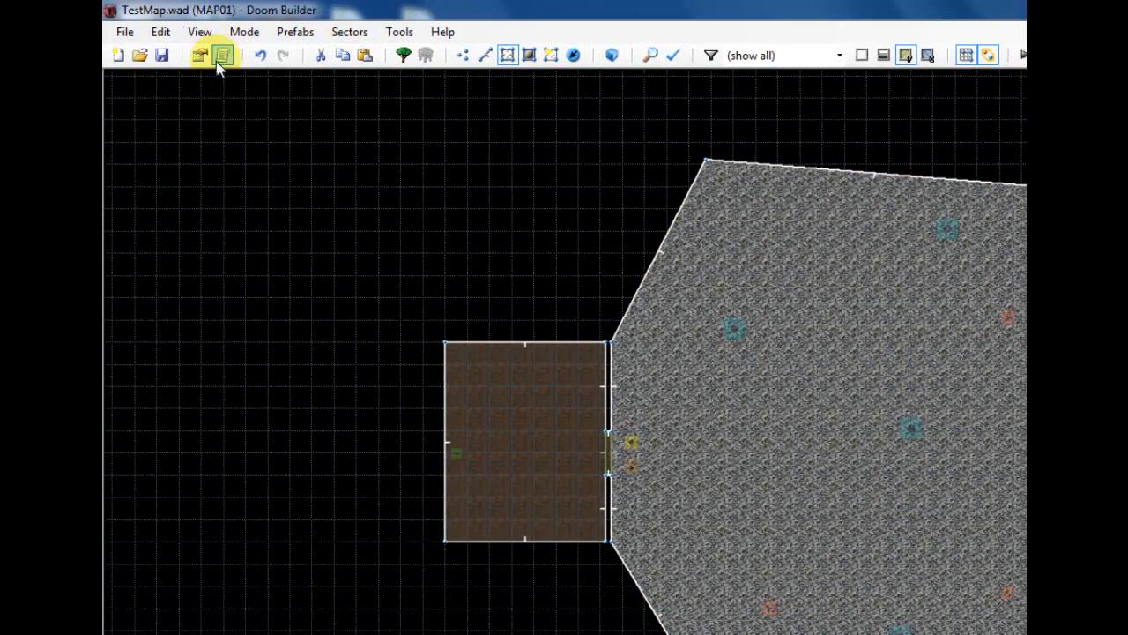
- Bring up the Script Editor and begin editing the empty OPEN script 1
left_click(223, 54)
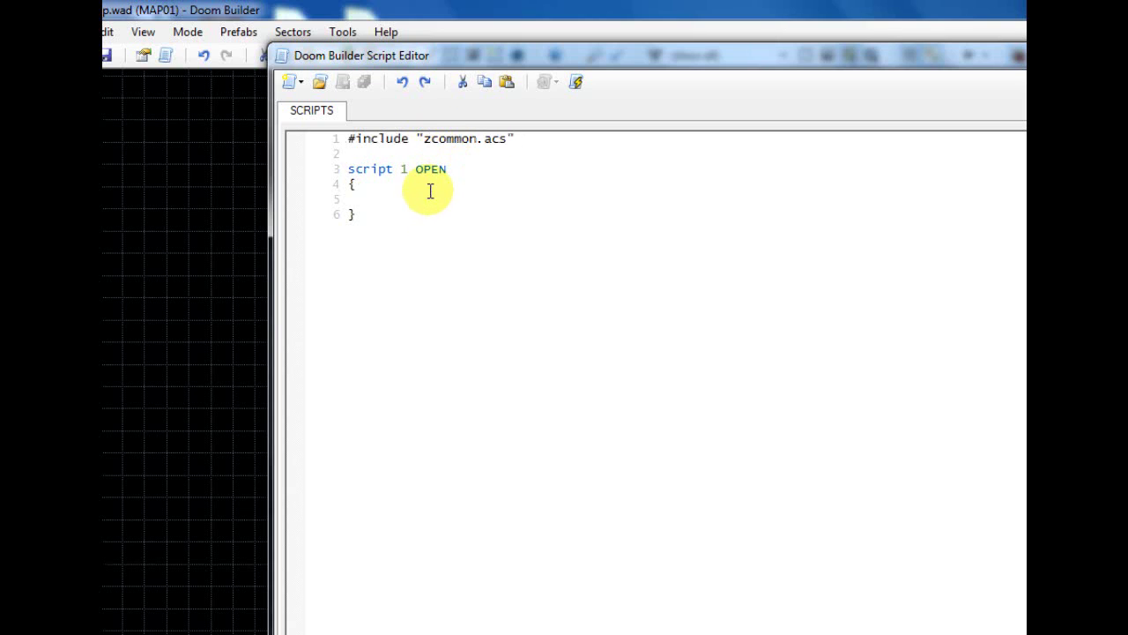
left_click(351, 197)
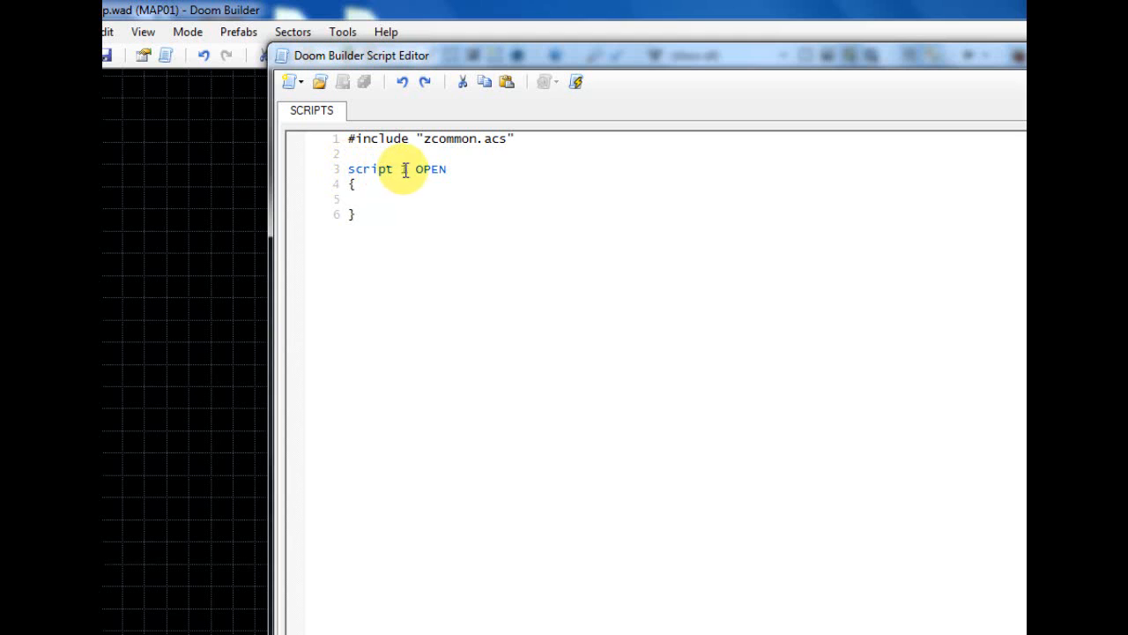
type("1")
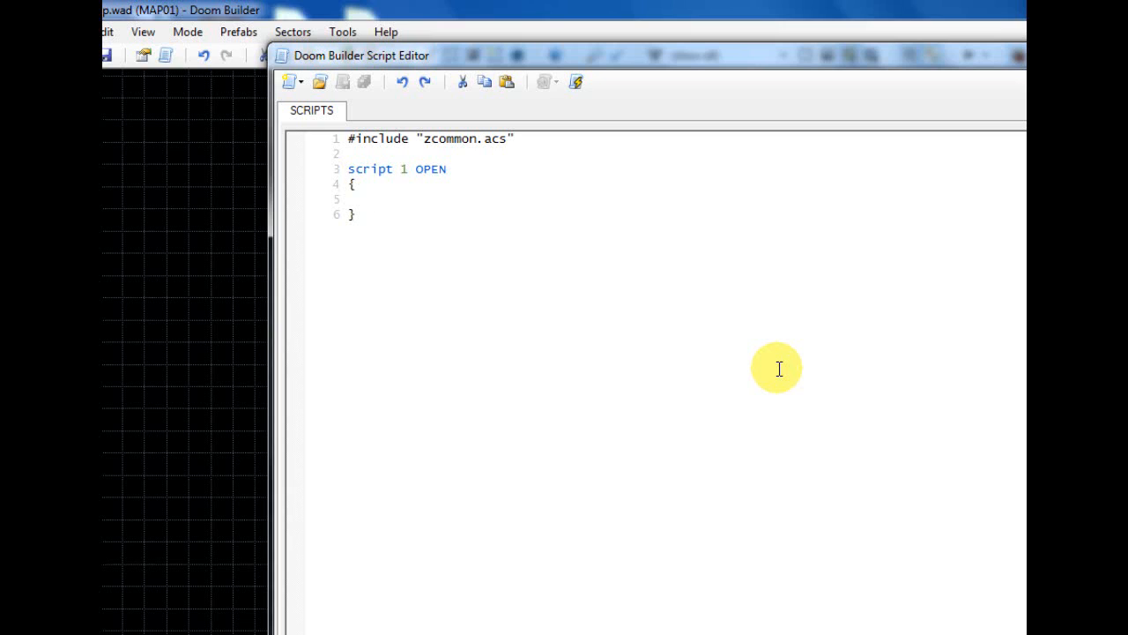
- Write Sector_SetFade(1, 100, 100, 100) inside script 1's braces
type("Sector")
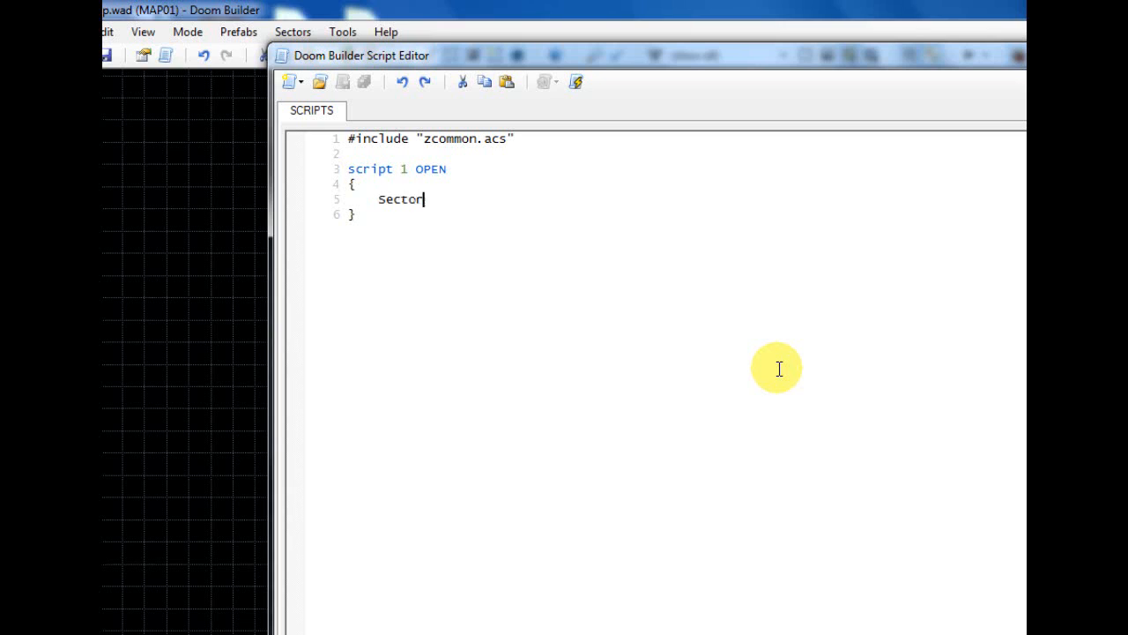
type("_Se")
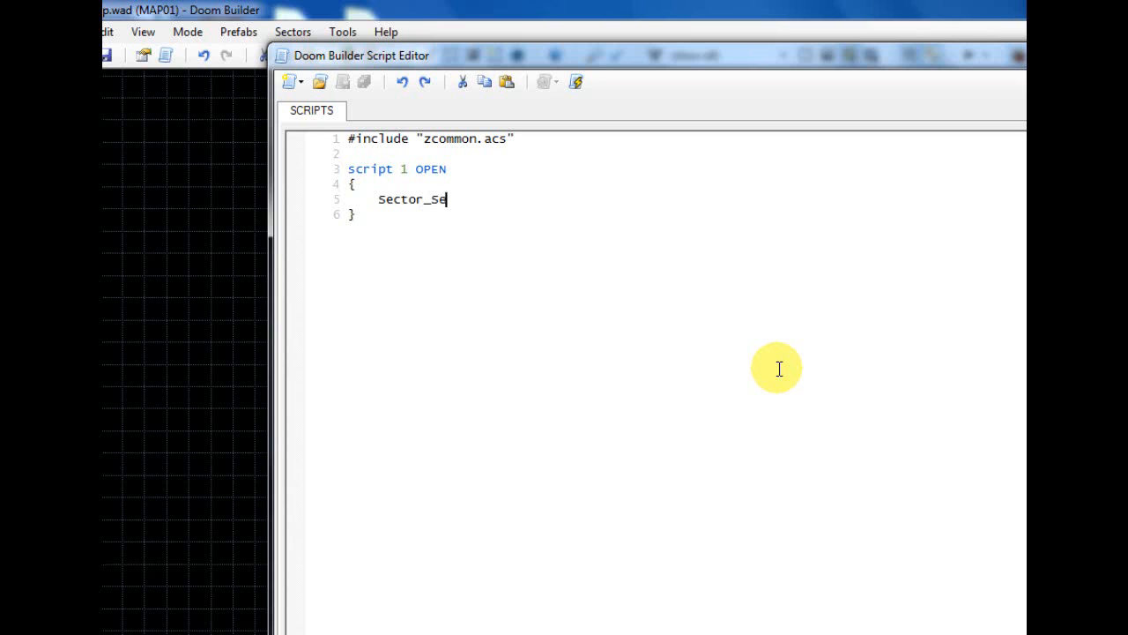
type("tColor")
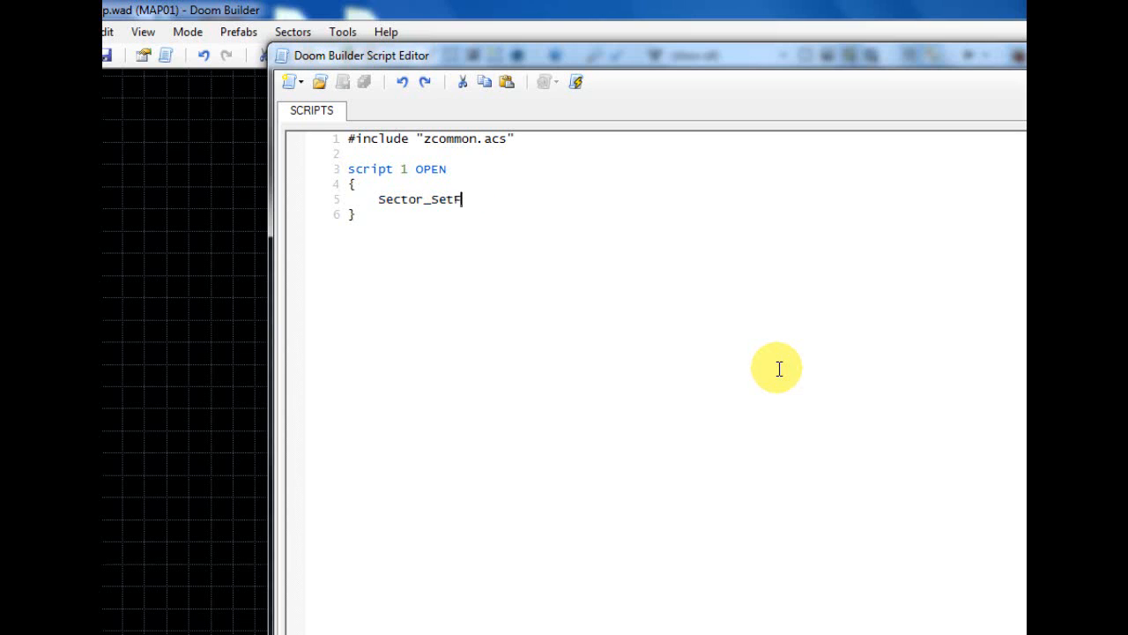
type("ade")
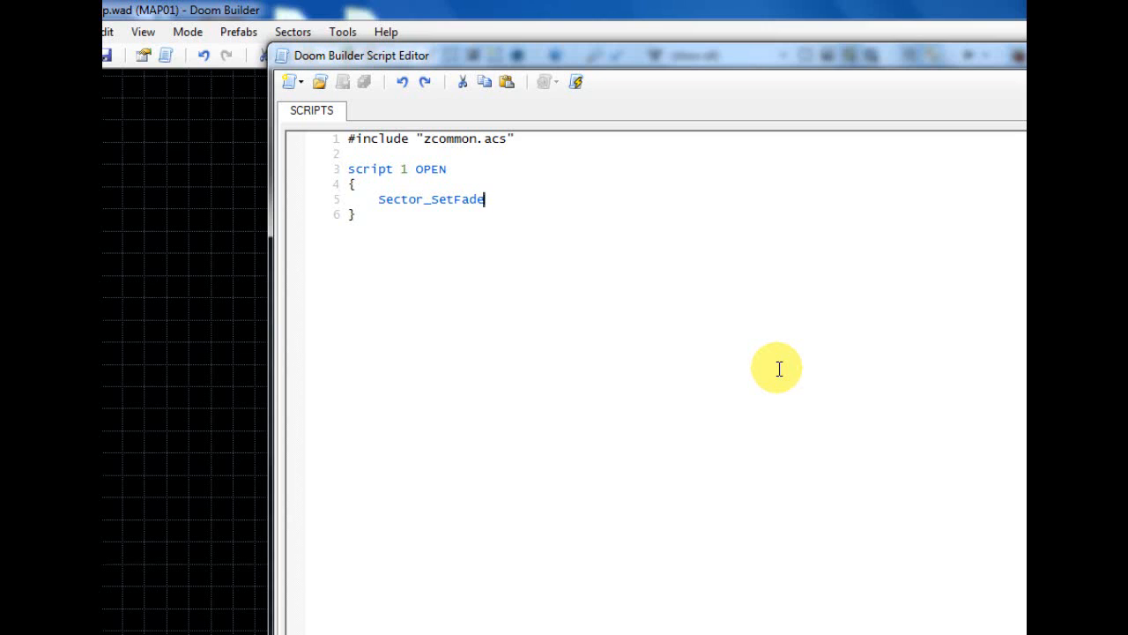
type("(")
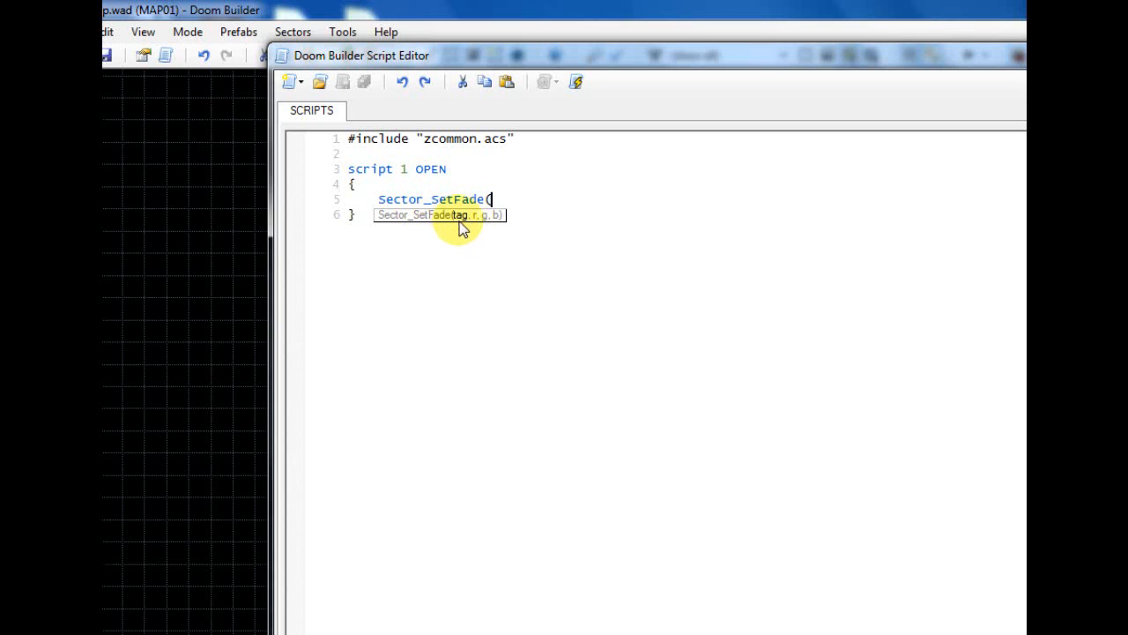
mouse_move(539, 291)
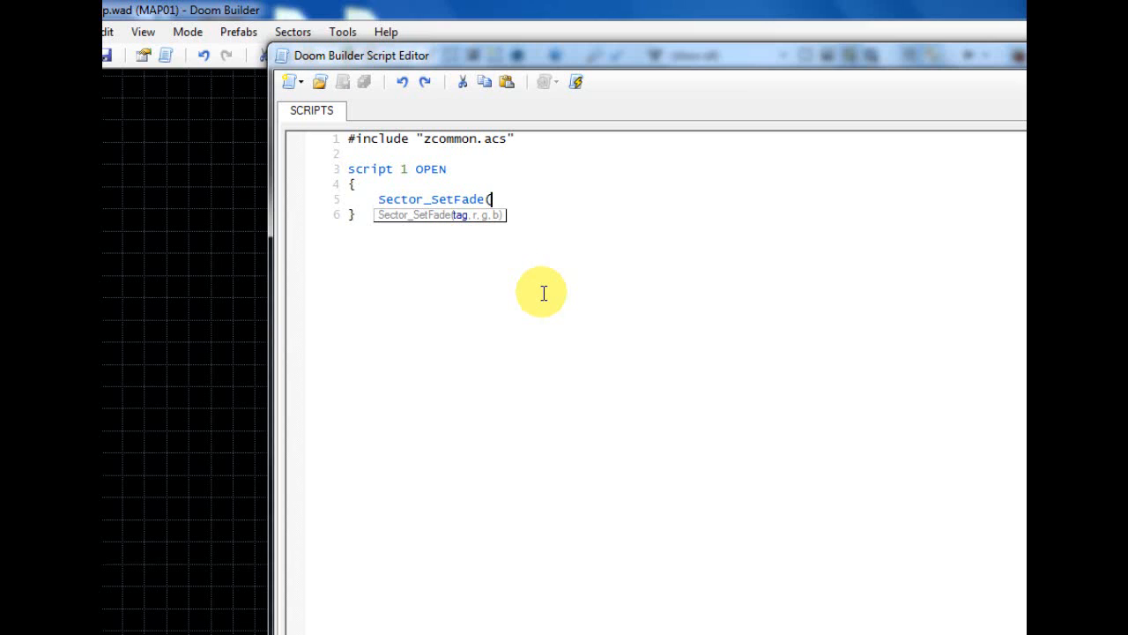
type("1,")
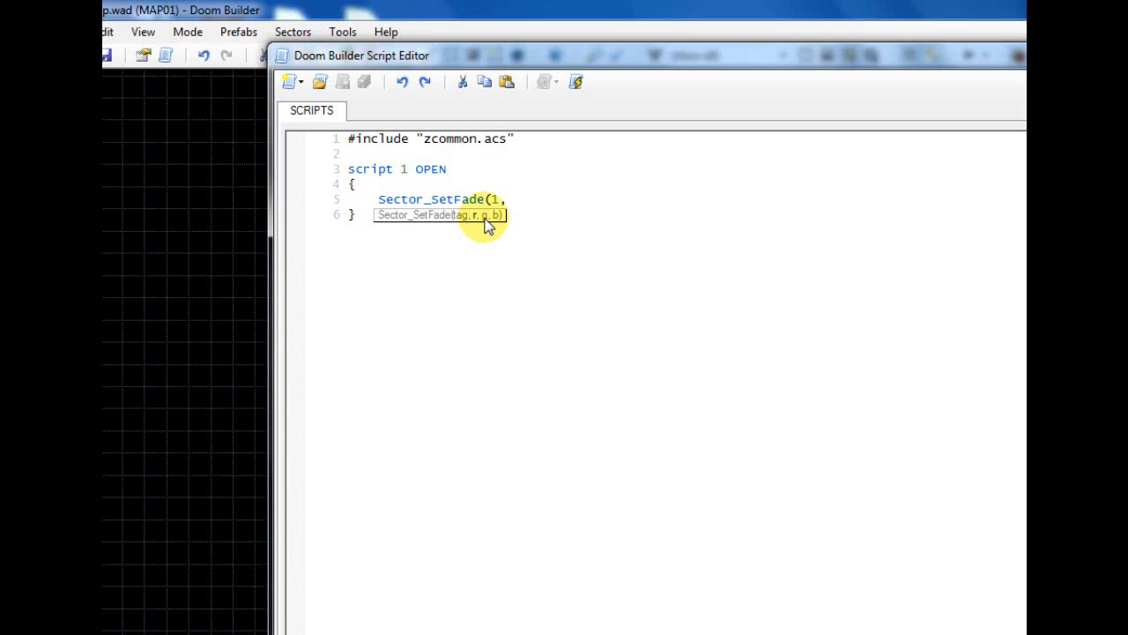
type("\" \"")
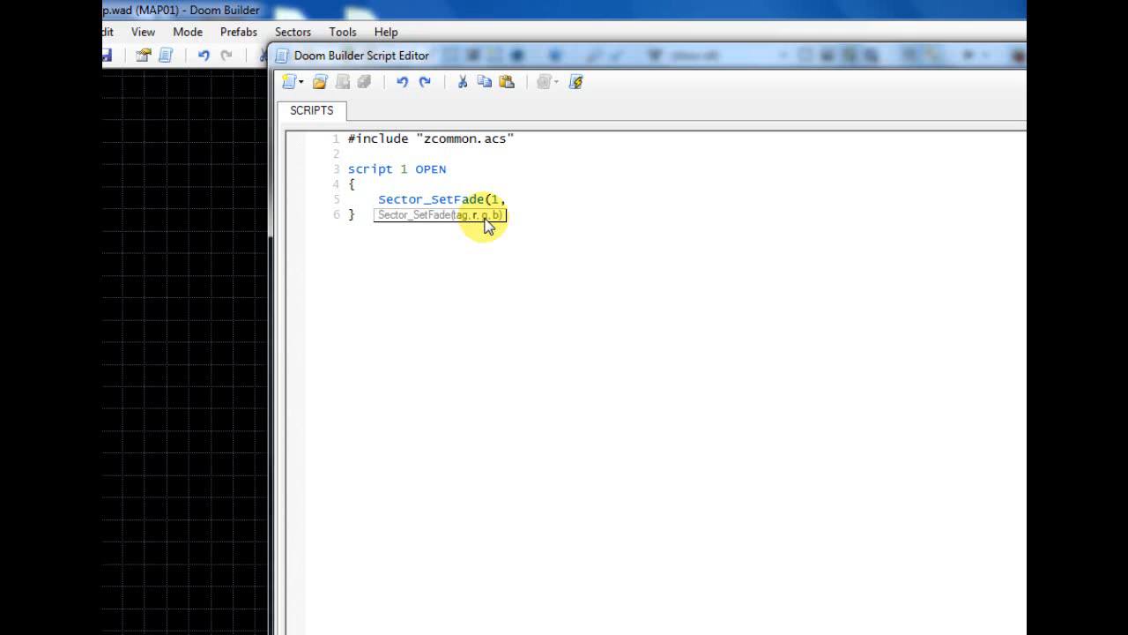
type("\" \"")
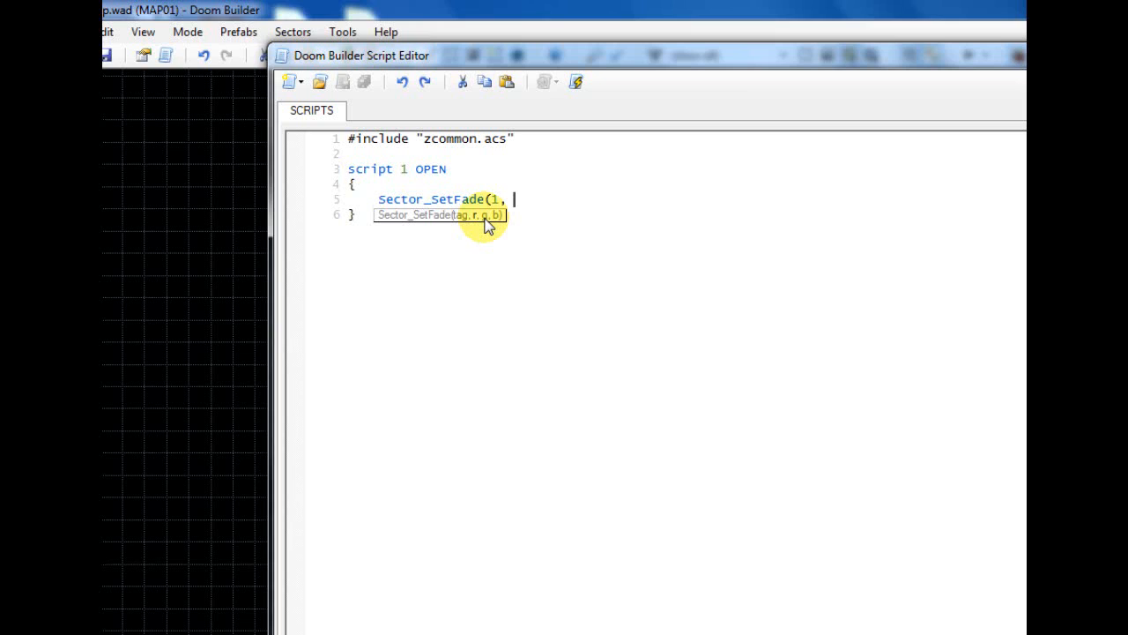
type("100, 100")
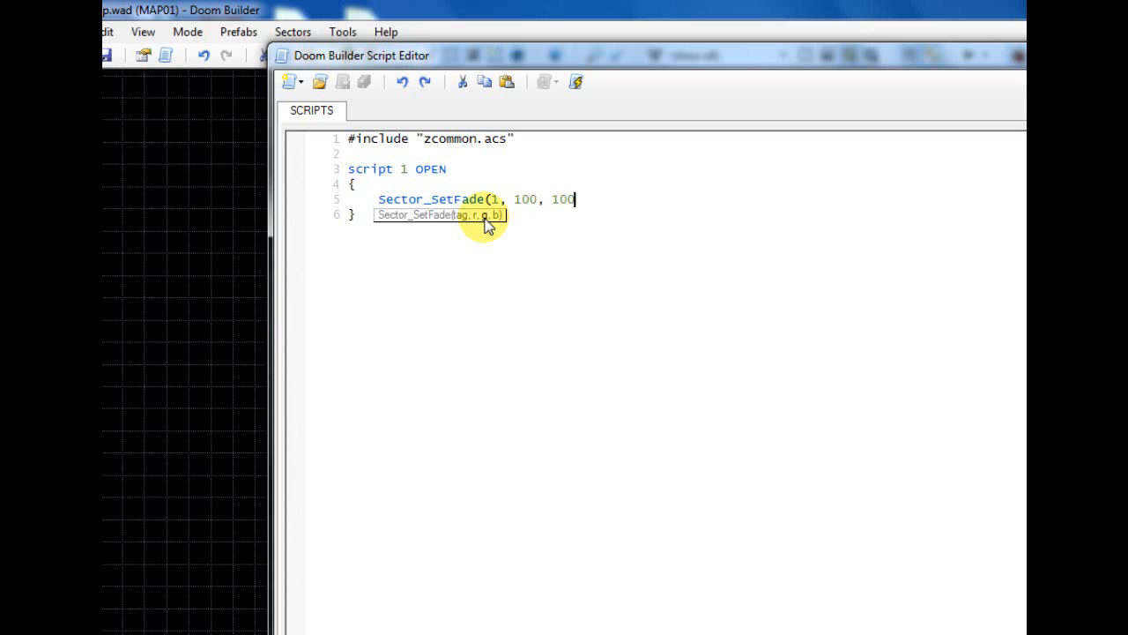
type(", 100);")
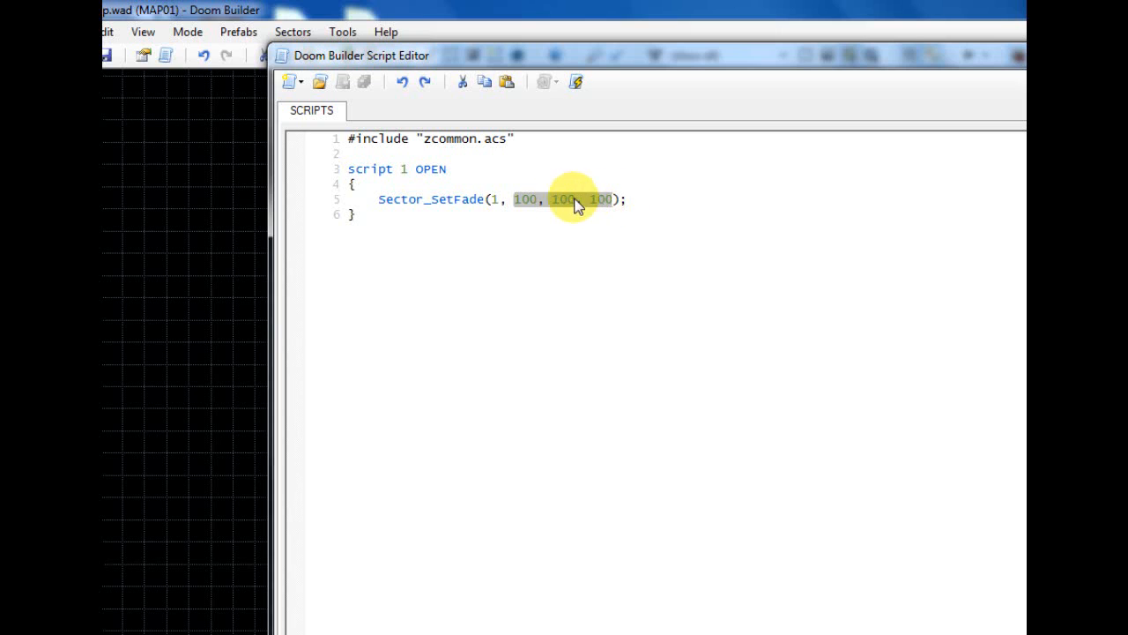
left_click(538, 197)
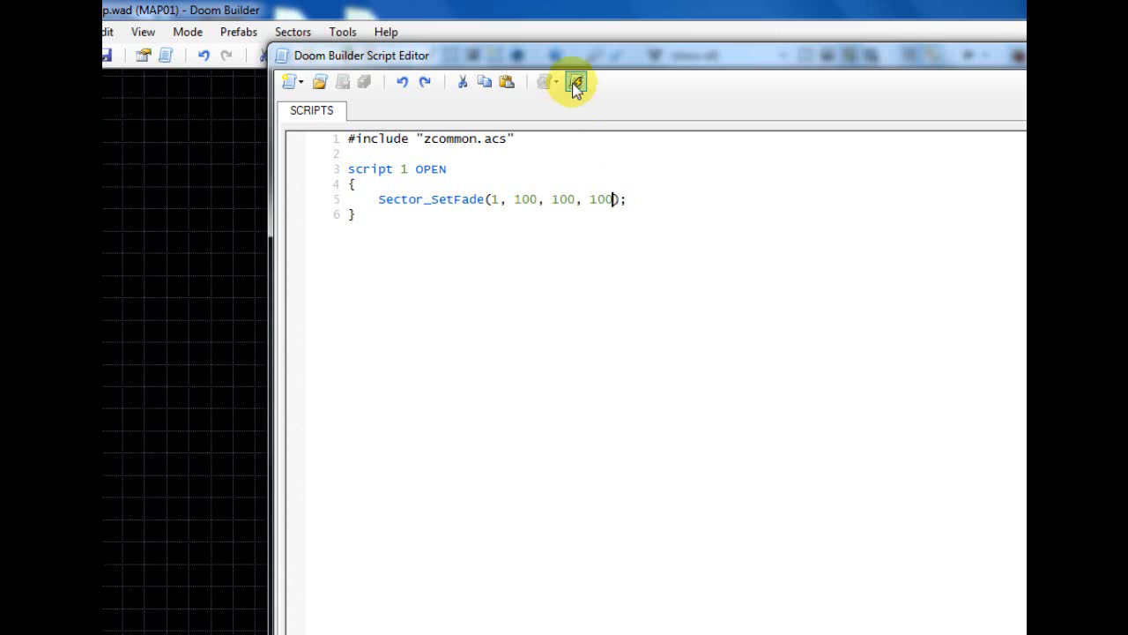
mouse_move(577, 83)
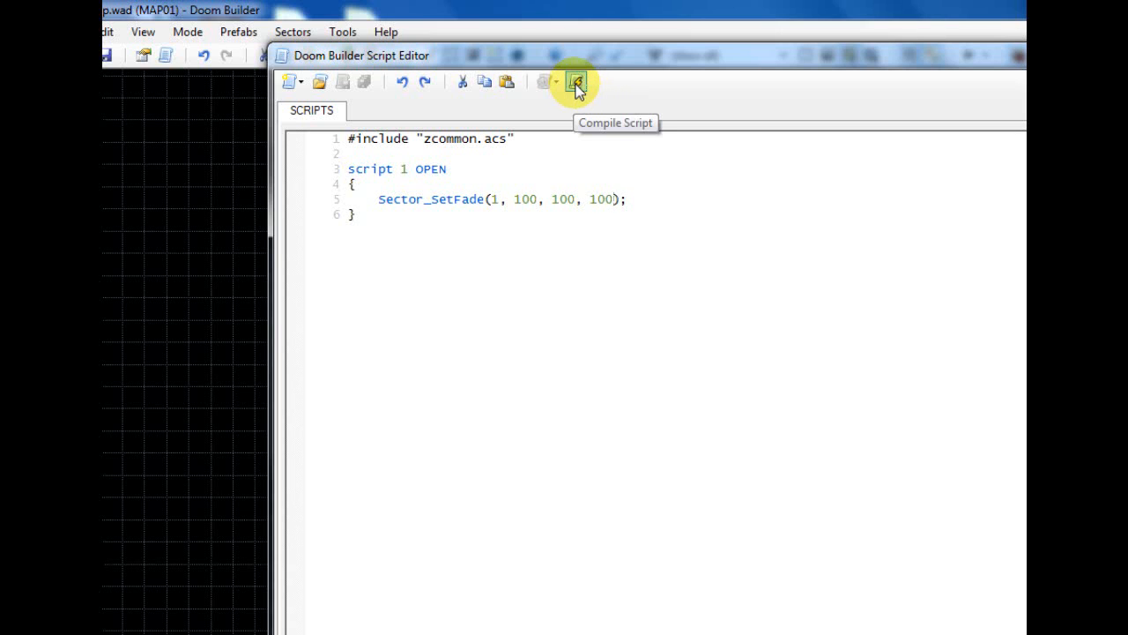
- Compile the script and review the Sector_SetFade line before leaving the editor
left_click(573, 82)
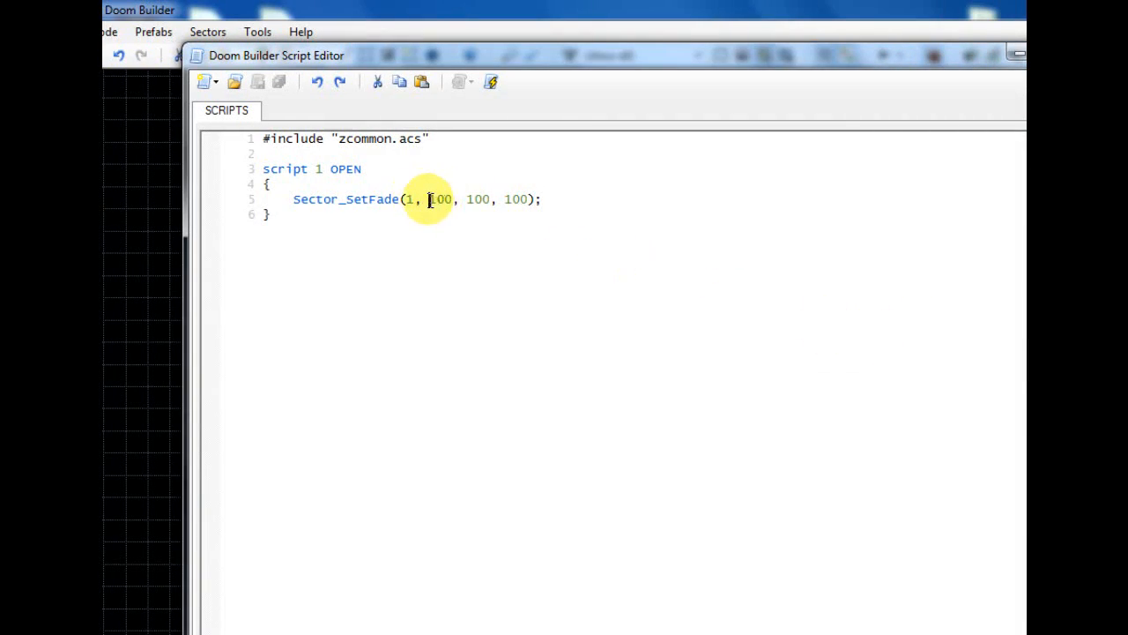
left_click_drag(427, 197, 529, 197)
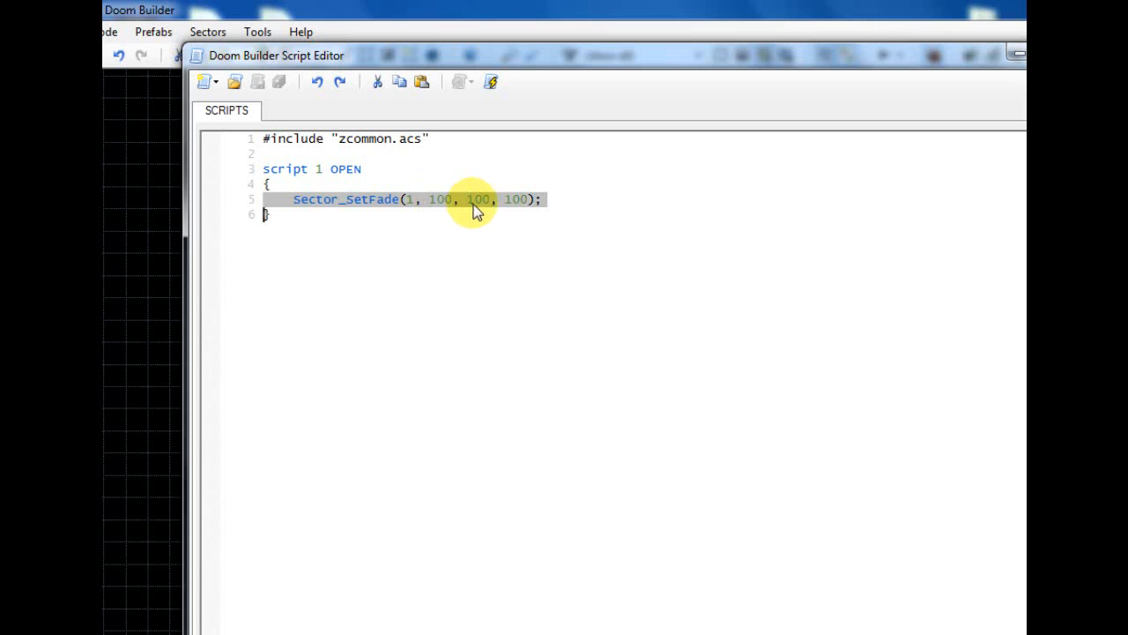
left_click(459, 197)
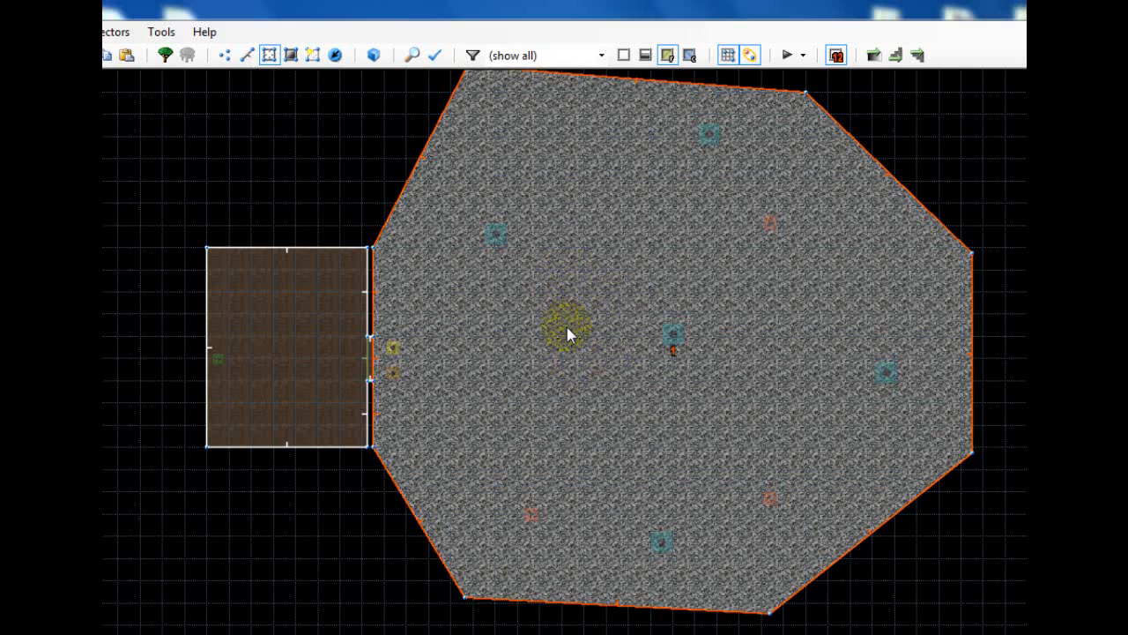
- Set the outdoor sector's special to 79 Low Friction from Predefined Effects and apply it
double_click(571, 335)
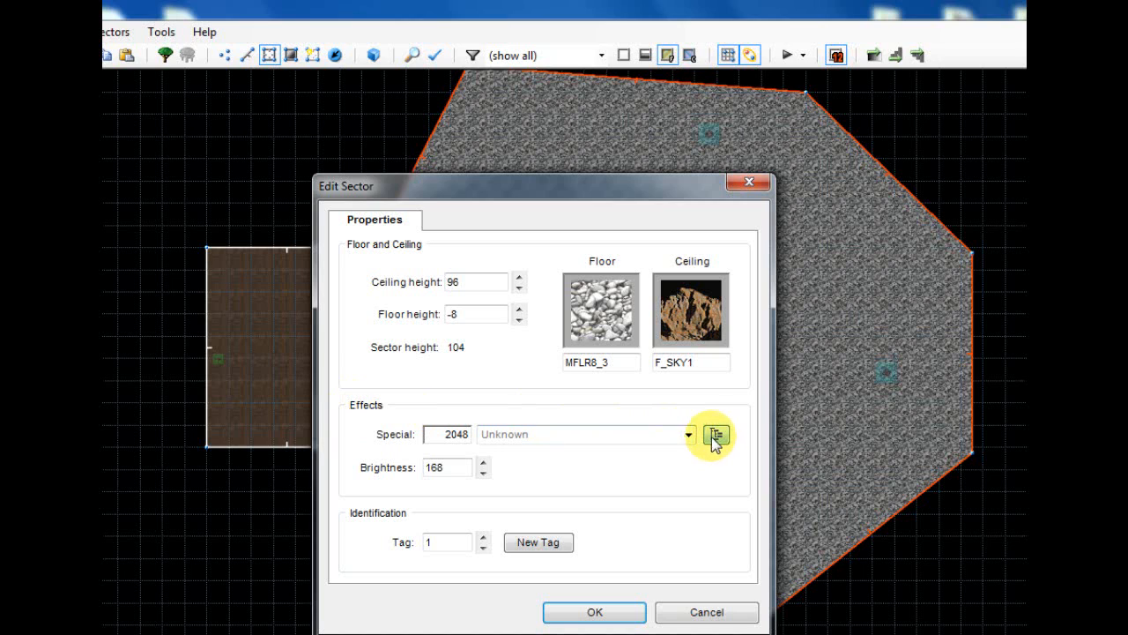
left_click(716, 434)
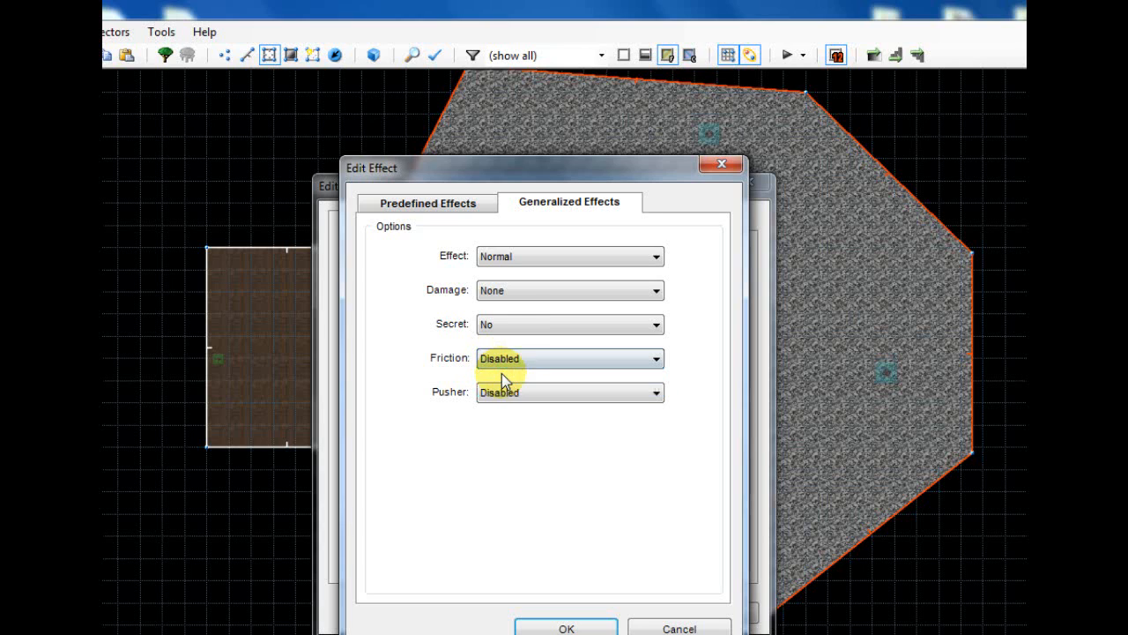
mouse_move(423, 201)
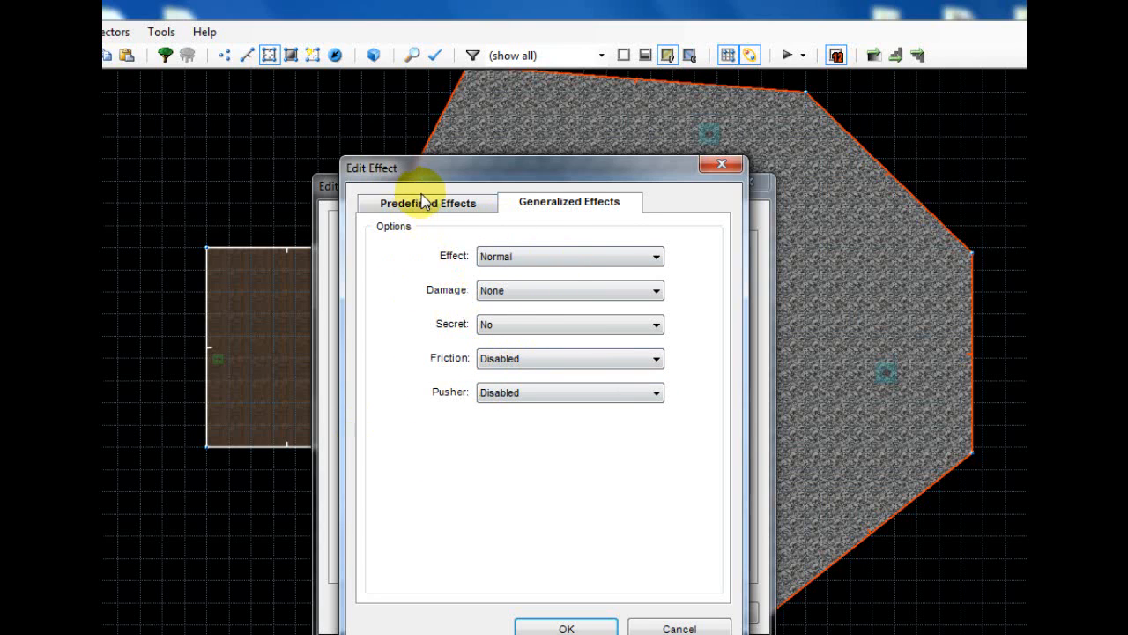
left_click(427, 200)
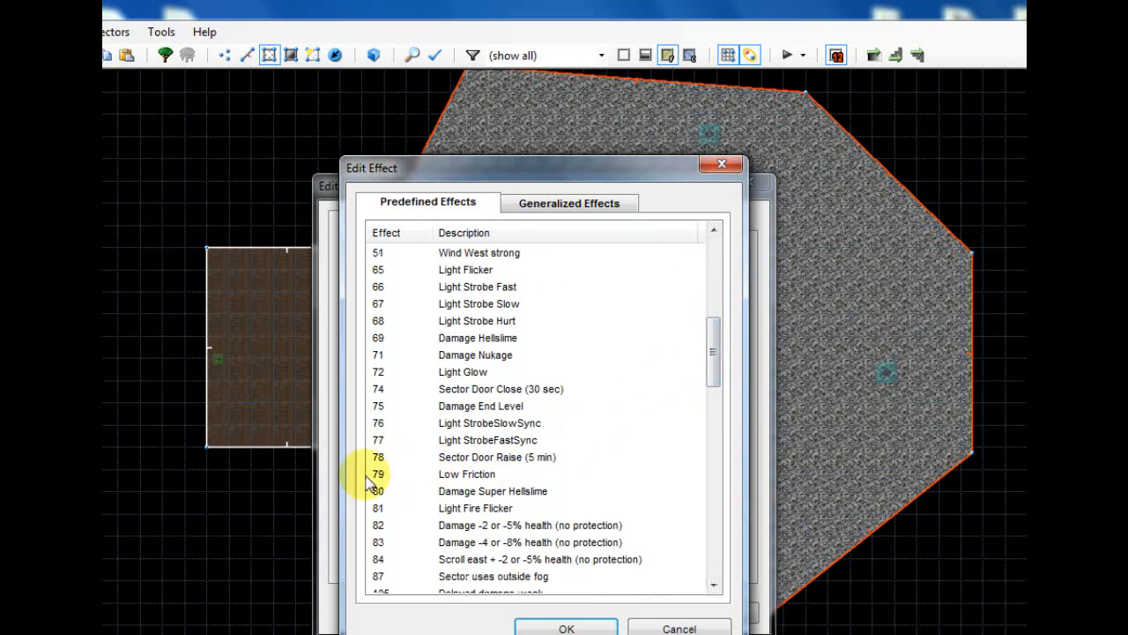
left_click(465, 475)
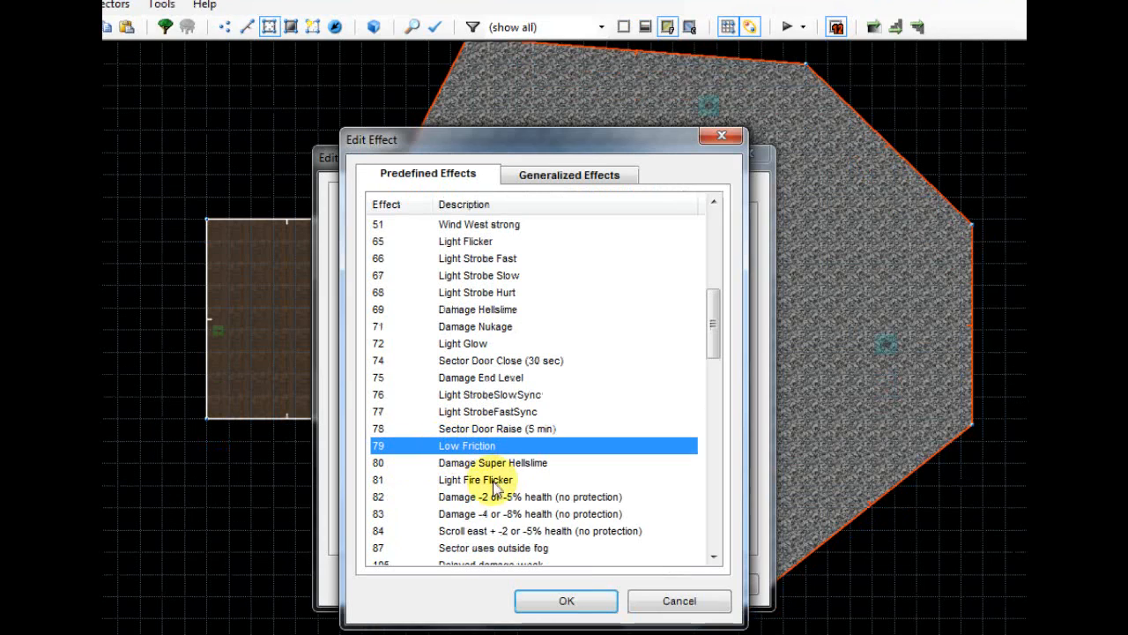
left_click(565, 601)
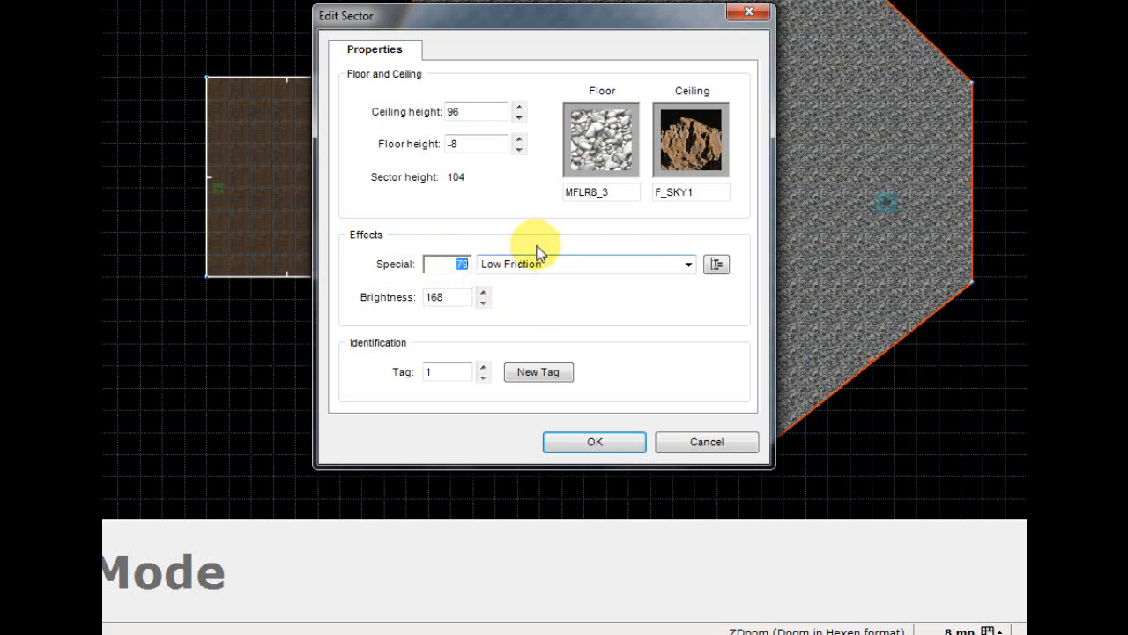
left_click(592, 440)
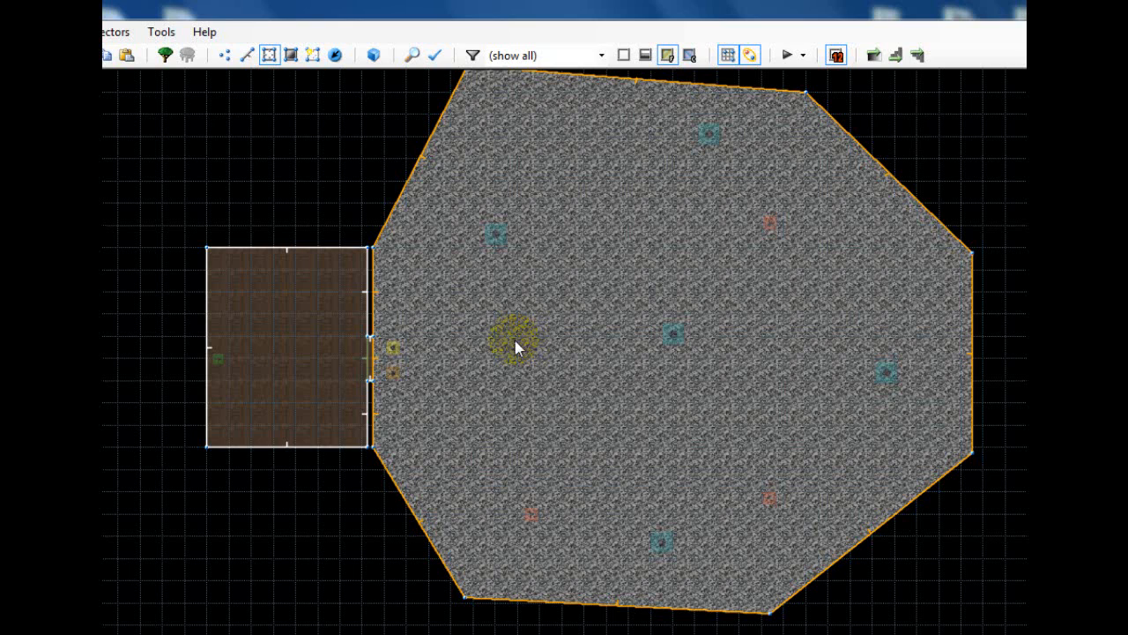
left_click_drag(512, 343, 437, 352)
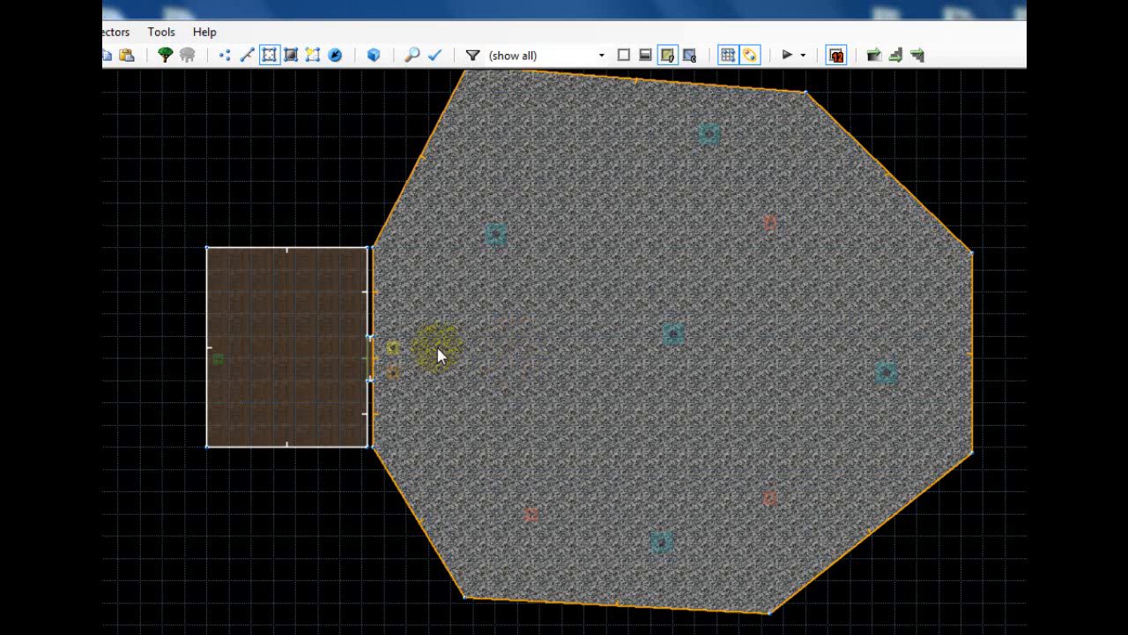
left_click_drag(437, 349, 802, 321)
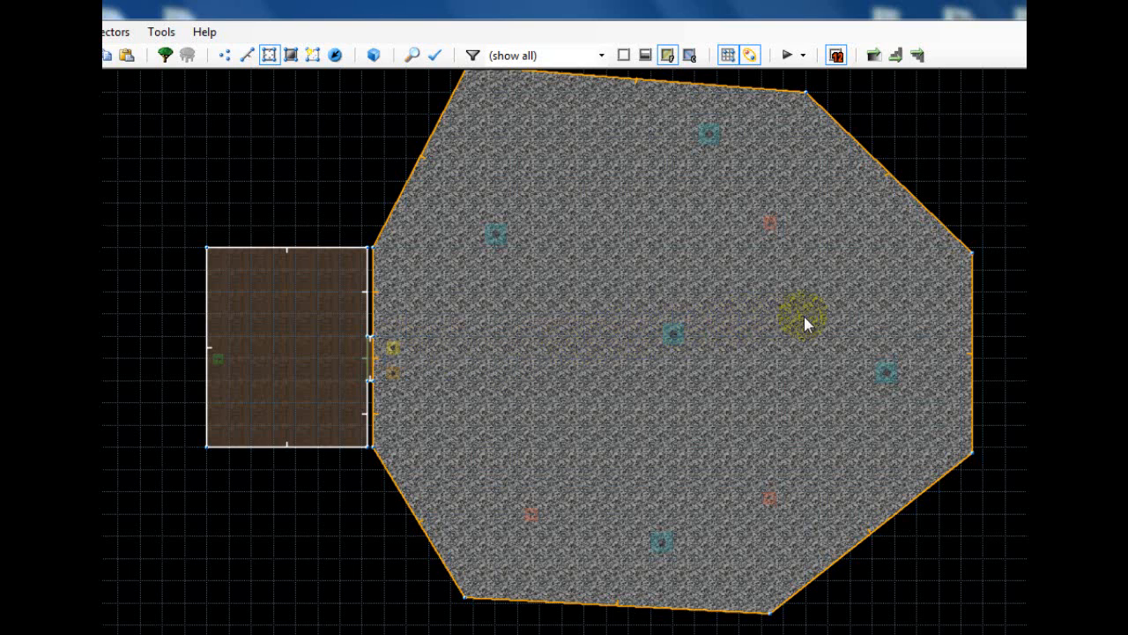